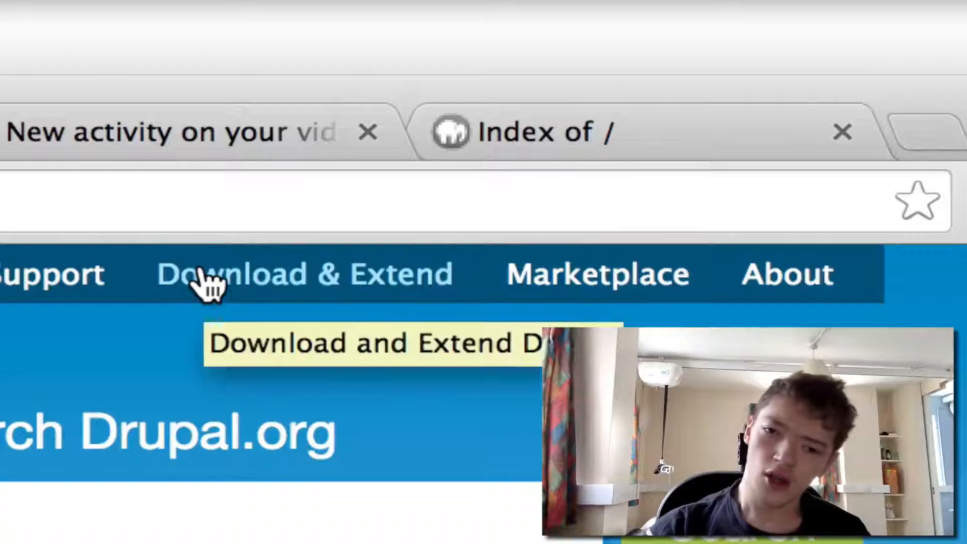
Go to Drupal.org's Download & Extend core releases and scroll to the drupal 8.0.0-alpha15 downloads
left_click(302, 274)
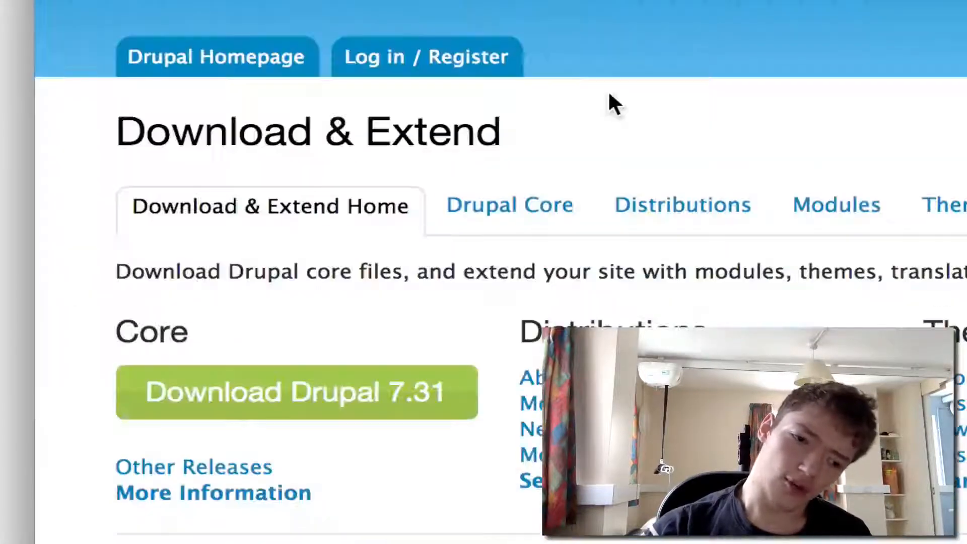
mouse_move(311, 468)
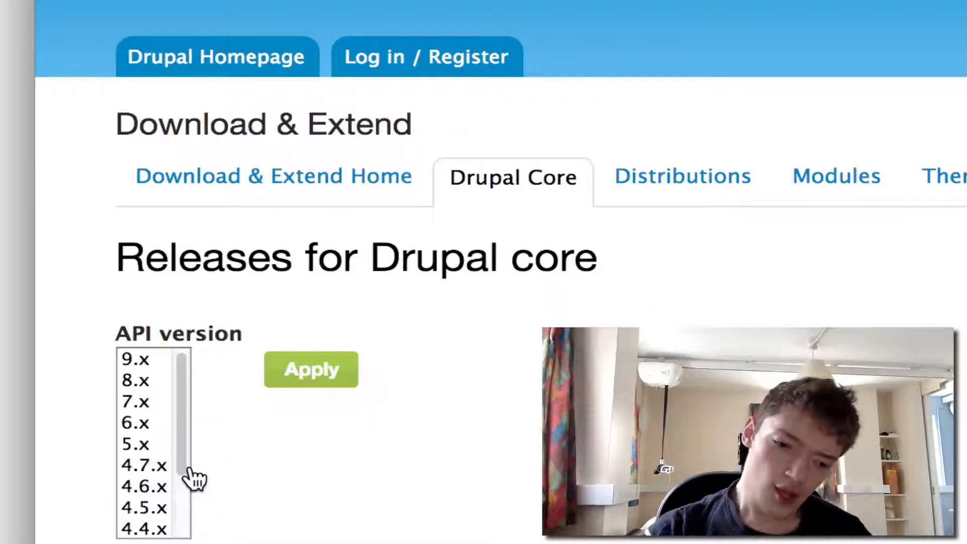
scroll("down", 3)
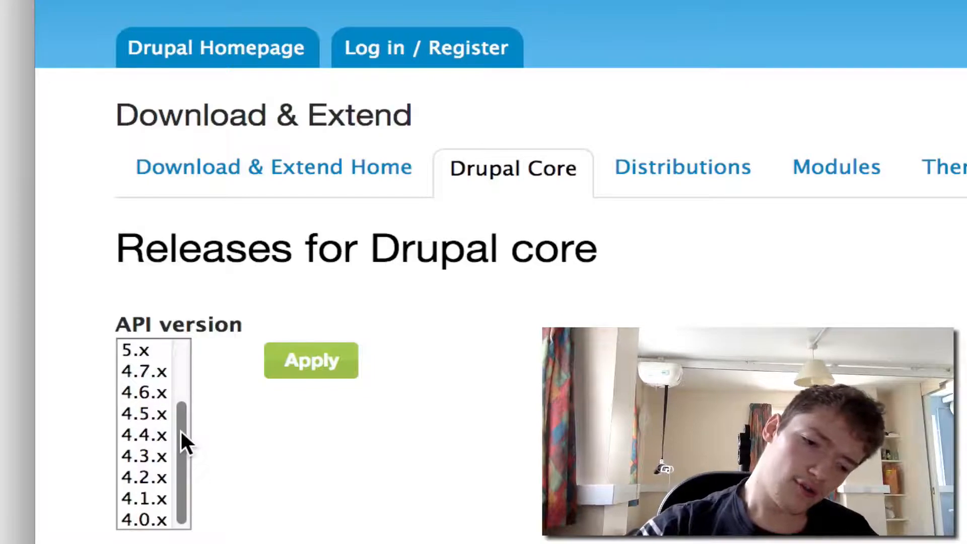
scroll("down", 3)
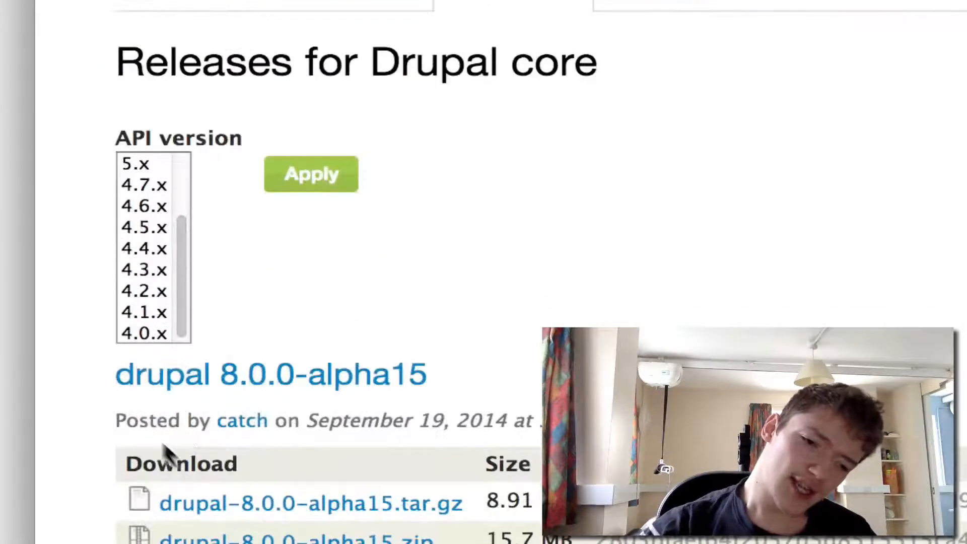
mouse_move(235, 531)
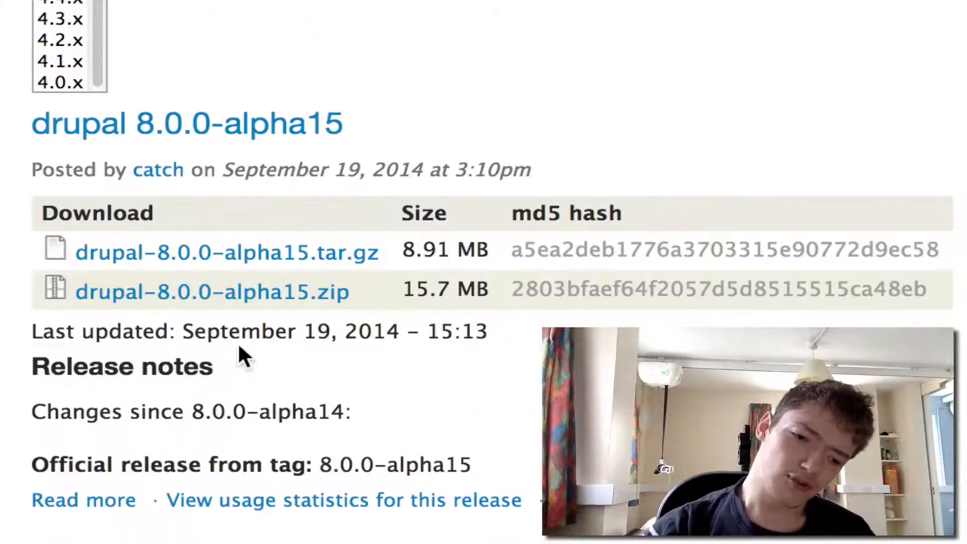
left_click_drag(237, 331, 392, 331)
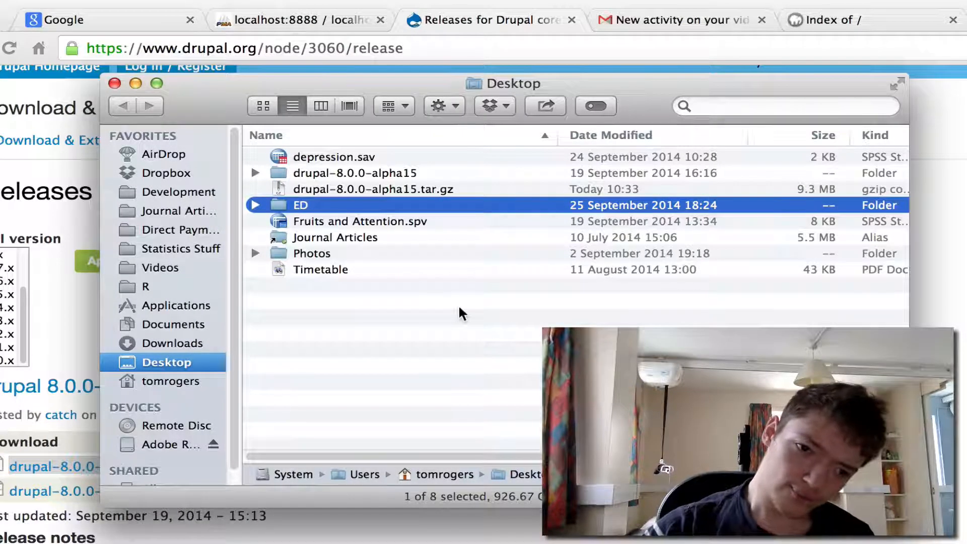
mouse_move(432, 179)
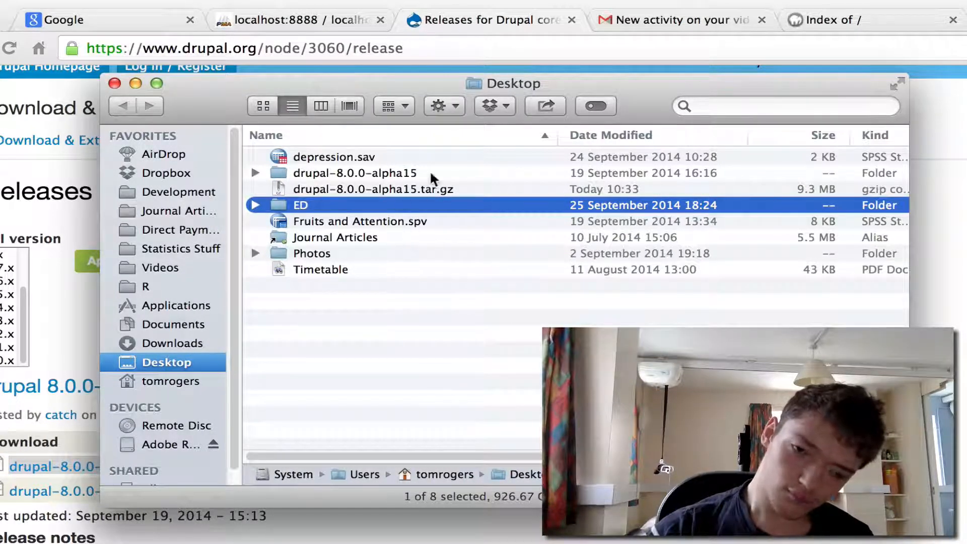
Rename the drupal-8.0.0-alpha15 folder to 'drupal', move it into htdocs, and close htdocs
left_click(355, 173)
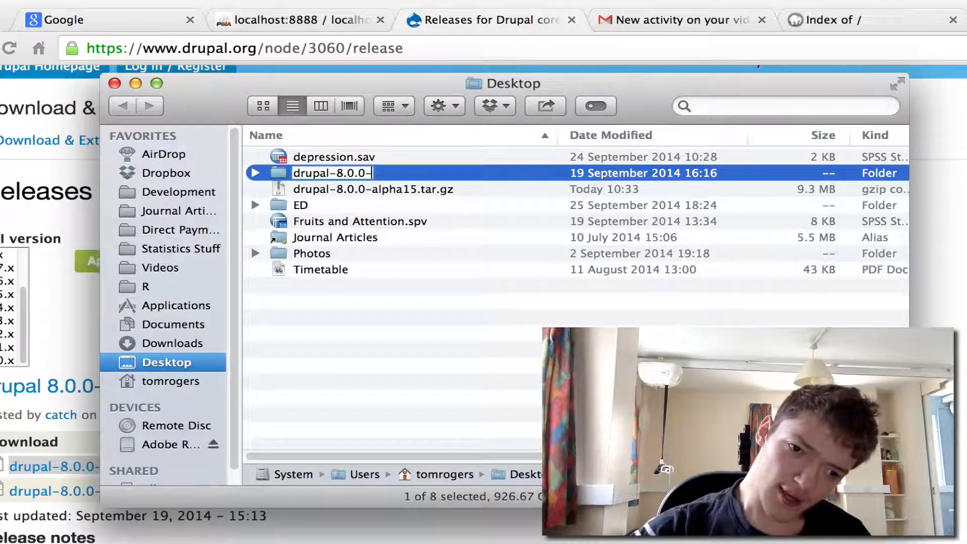
key("backspace")
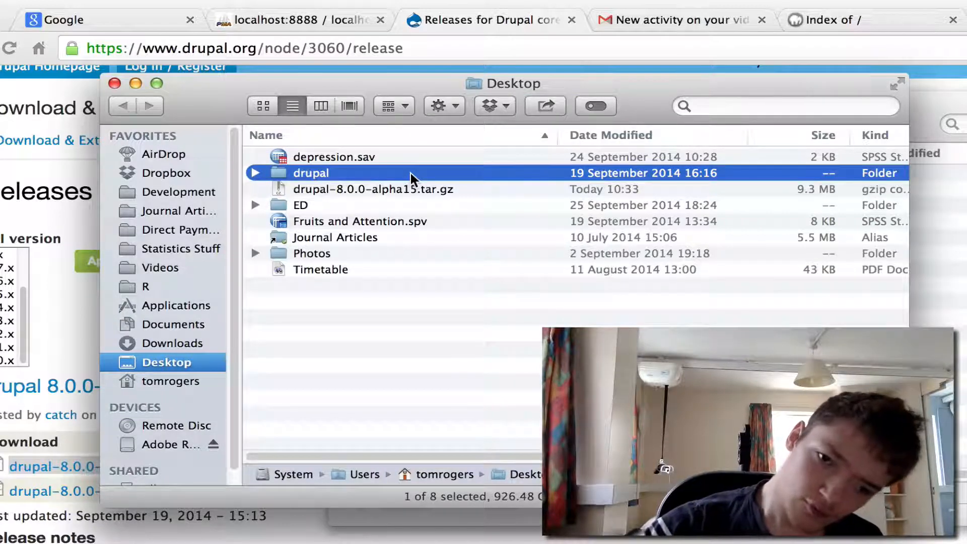
left_click_drag(311, 173, 709, 222)
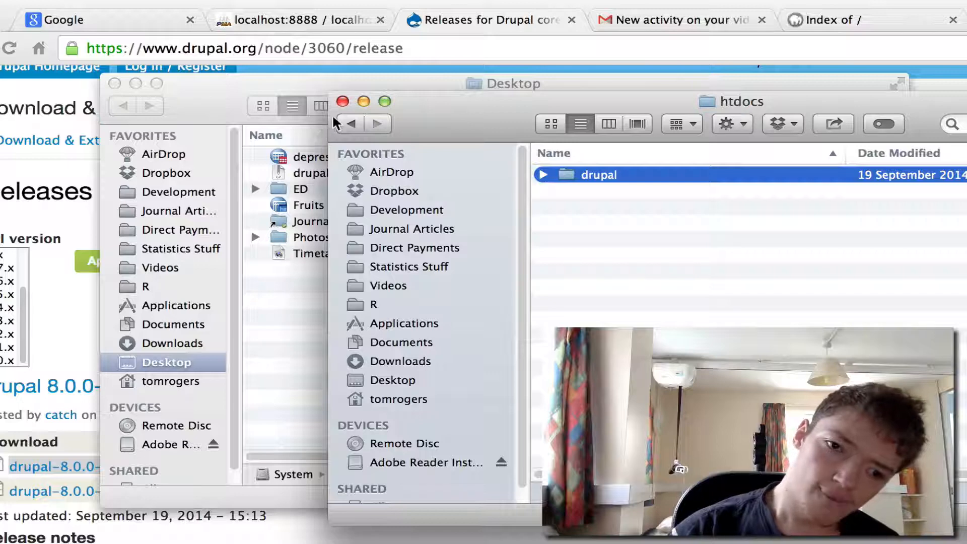
left_click(343, 102)
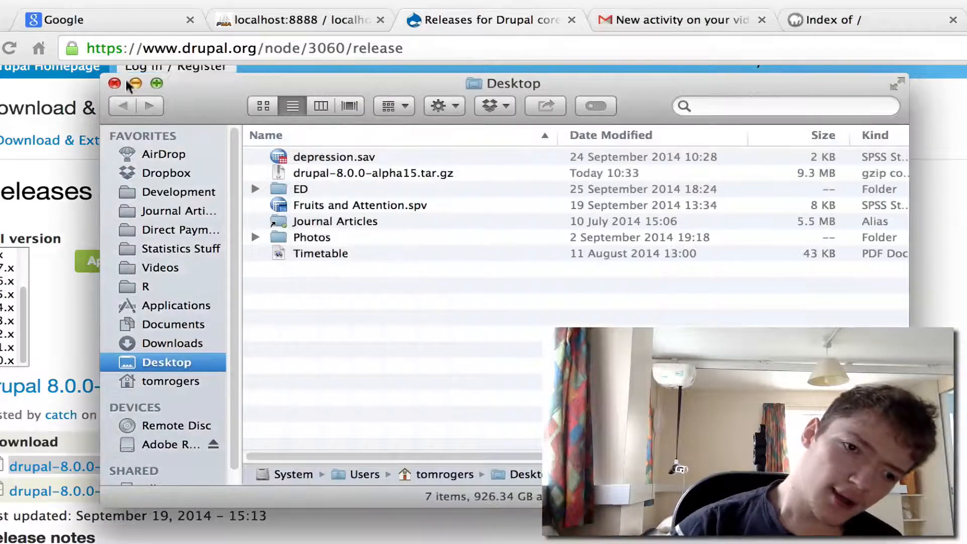
Close the Desktop Finder window and create a database named 'drupal' in phpMyAdmin
left_click(113, 83)
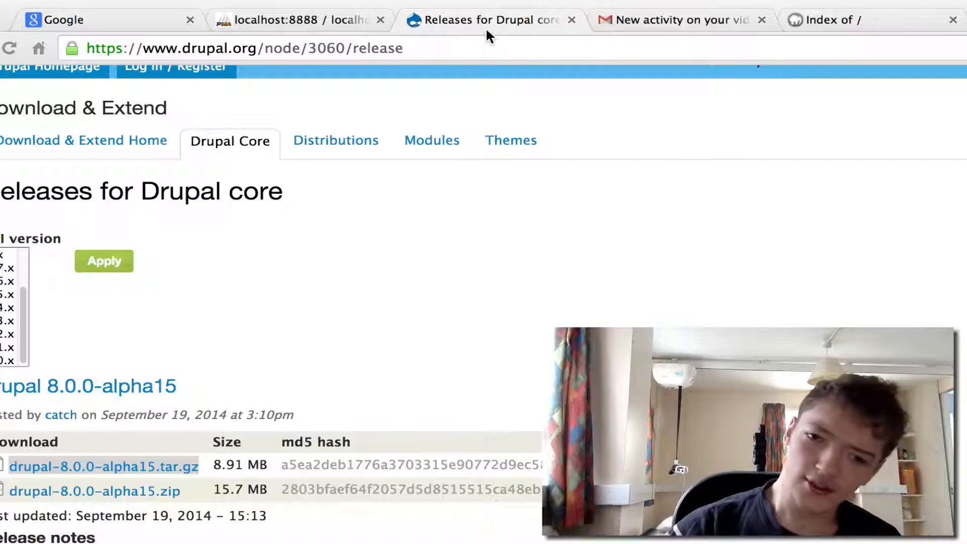
mouse_move(510, 77)
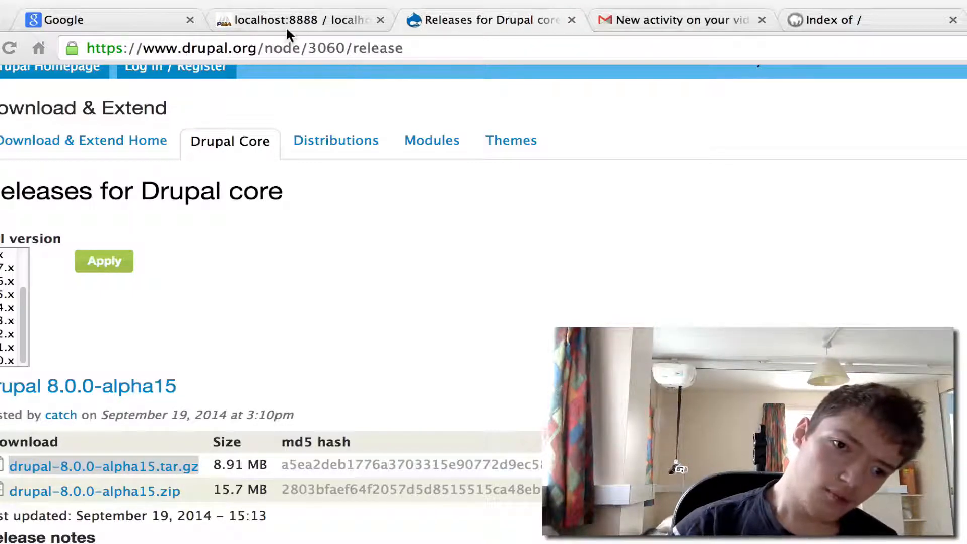
left_click(296, 20)
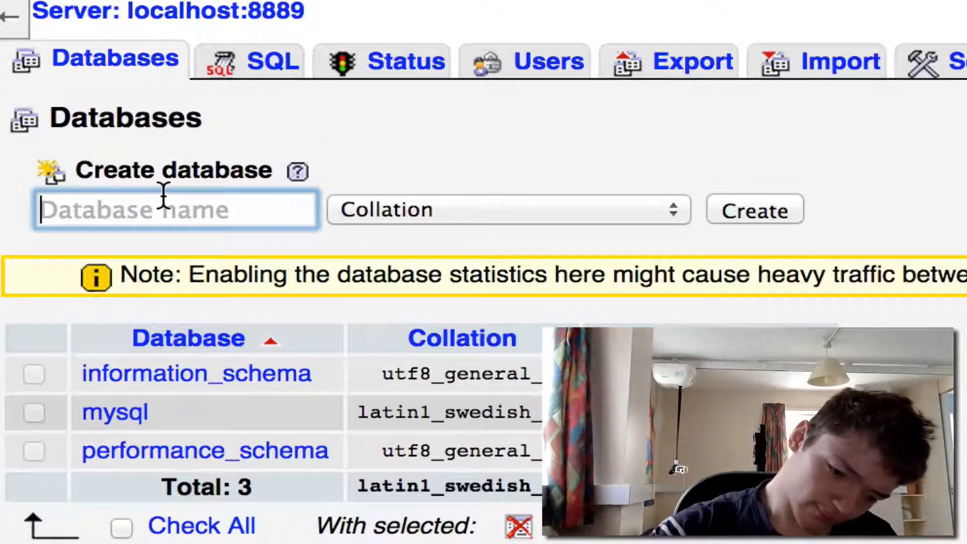
type("dr")
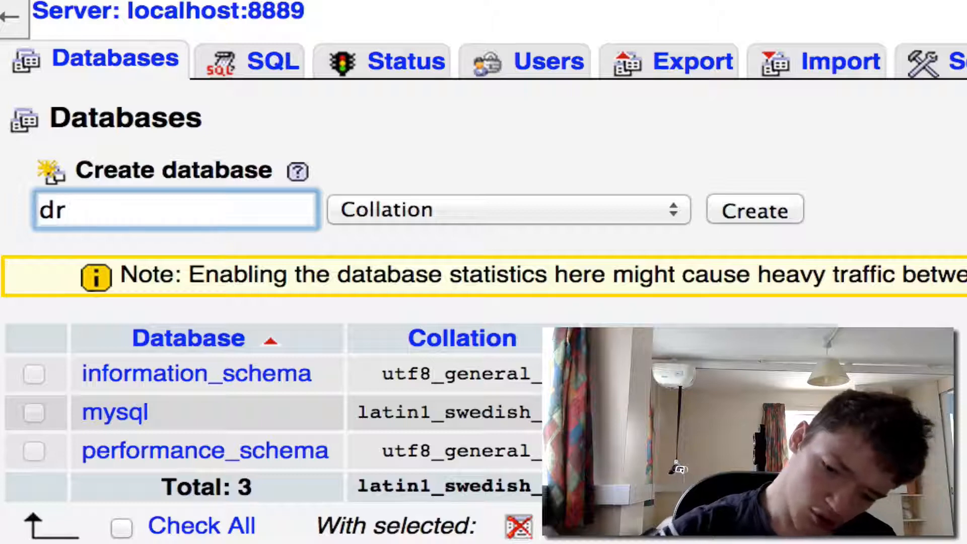
type("up")
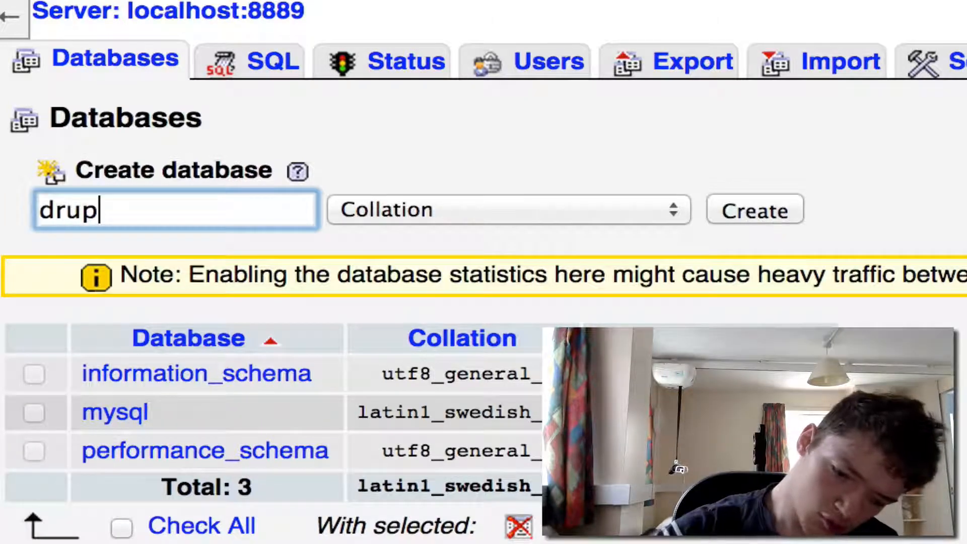
type("a")
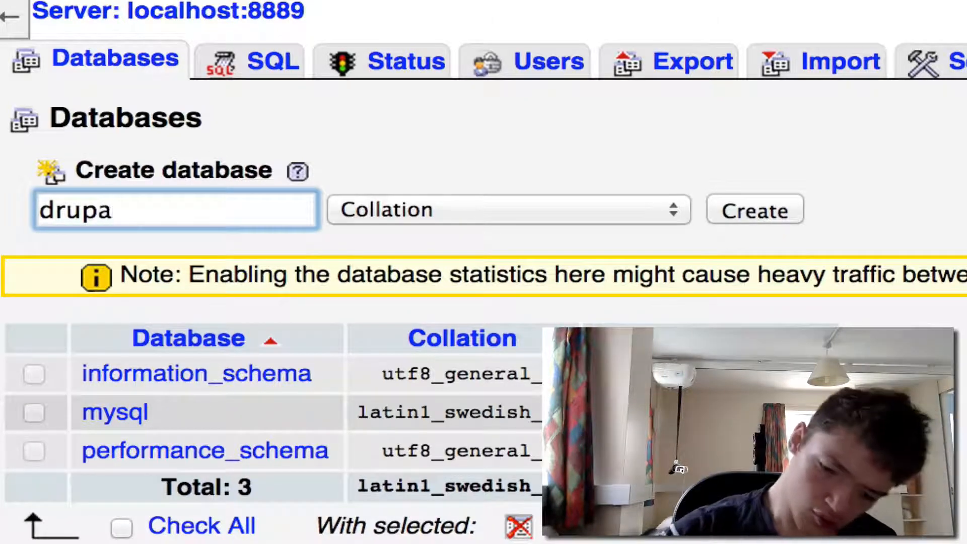
type("l")
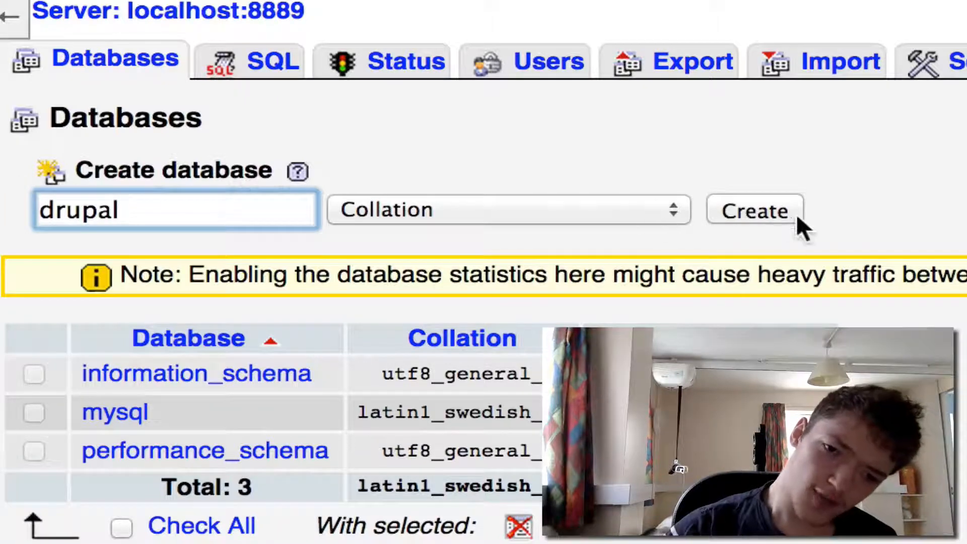
left_click(753, 211)
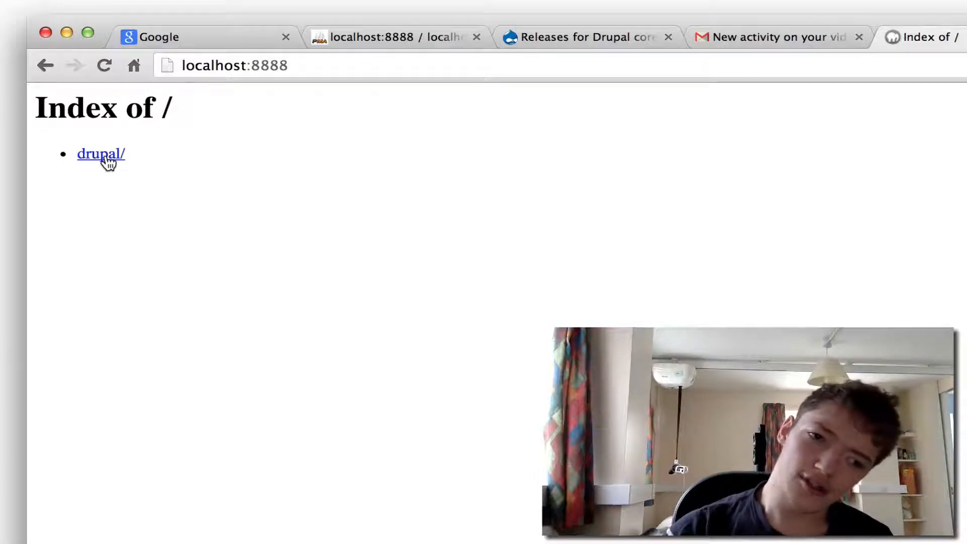
Open the drupal/ link in localhost:8888's Index of / to launch the installer
left_click(101, 153)
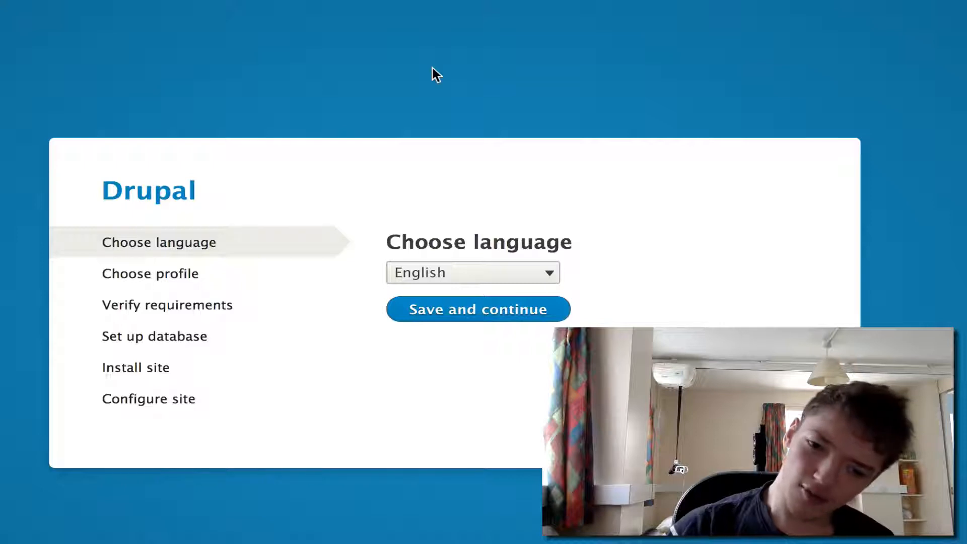
mouse_move(401, 409)
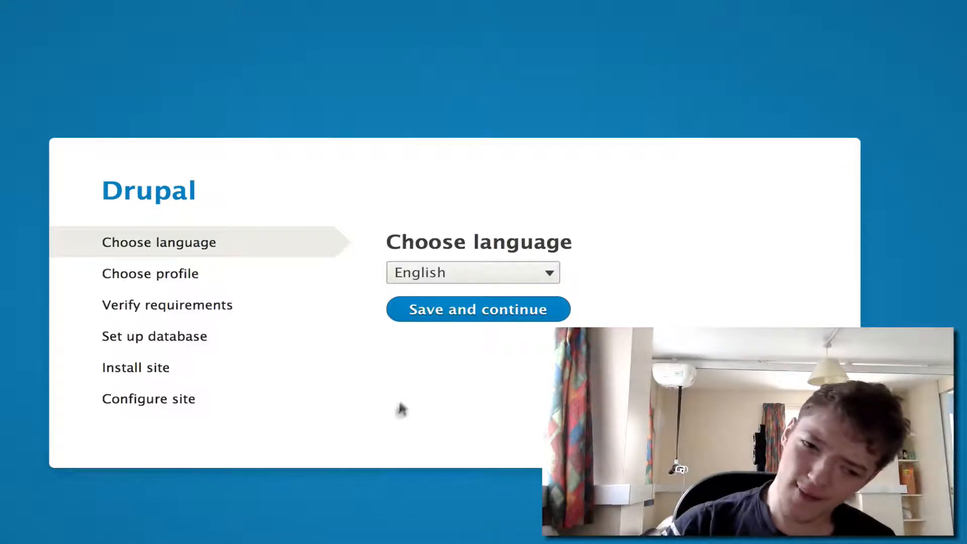
mouse_move(515, 339)
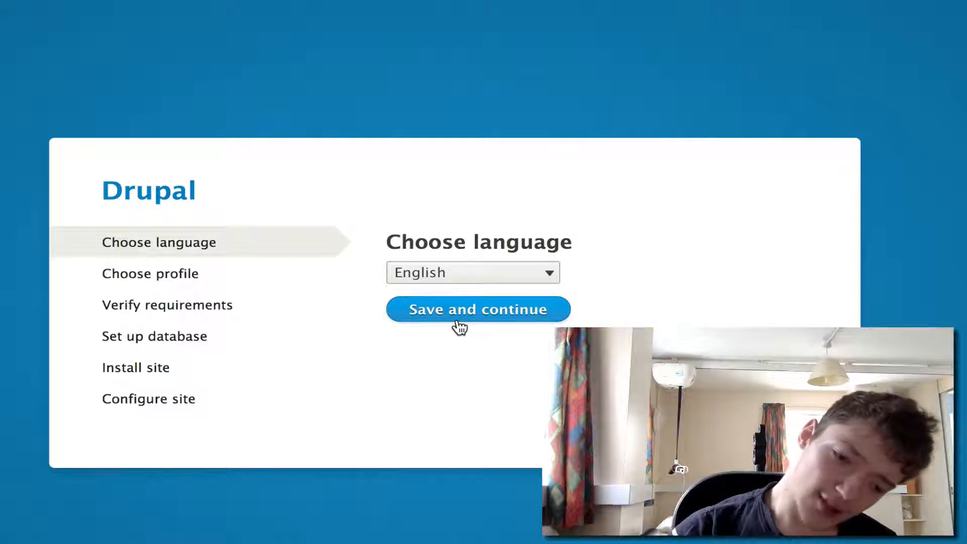
Accept English as the language and Standard as the profile, continuing past both
left_click(477, 309)
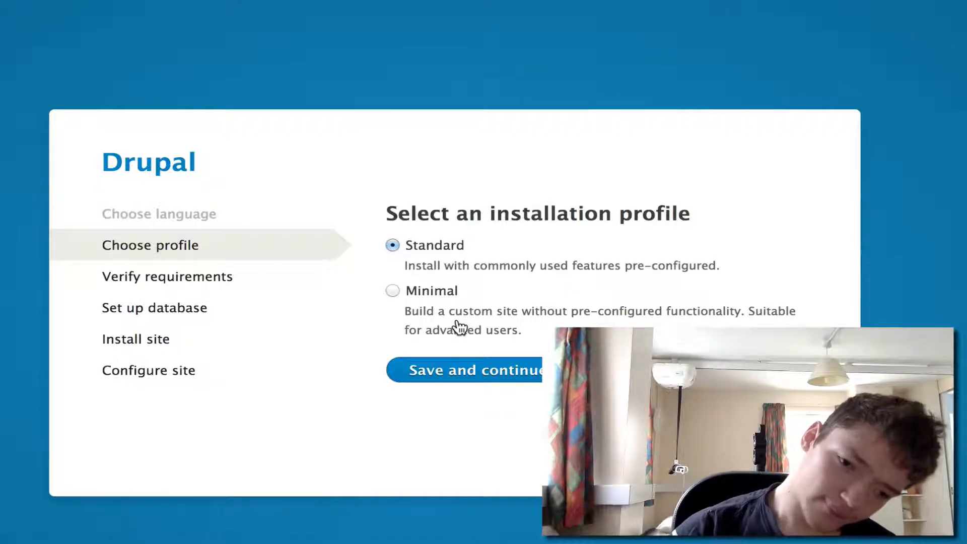
mouse_move(269, 373)
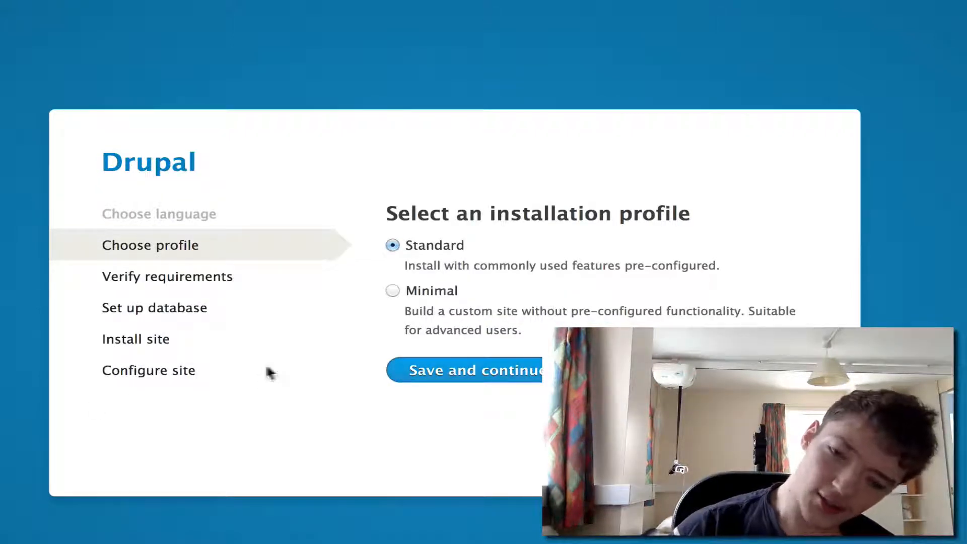
mouse_move(427, 293)
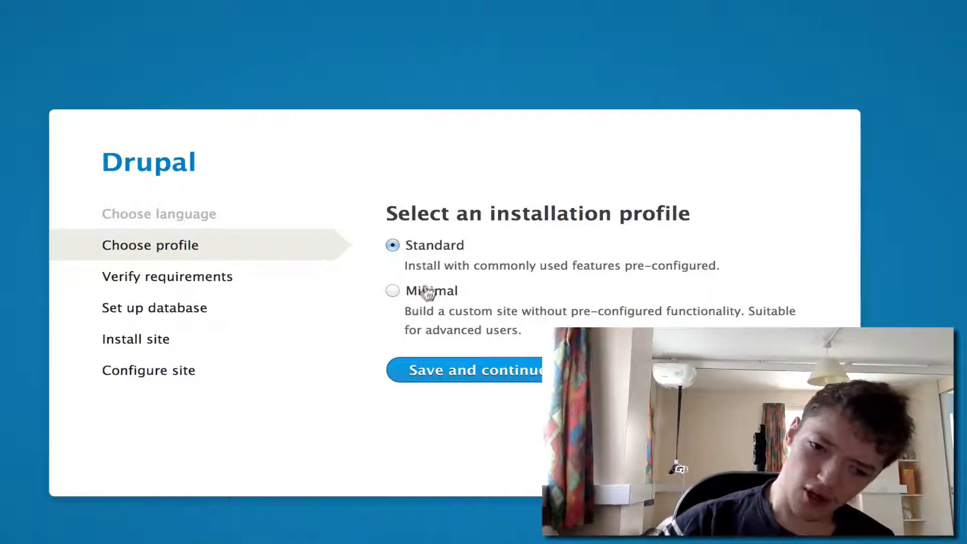
mouse_move(398, 219)
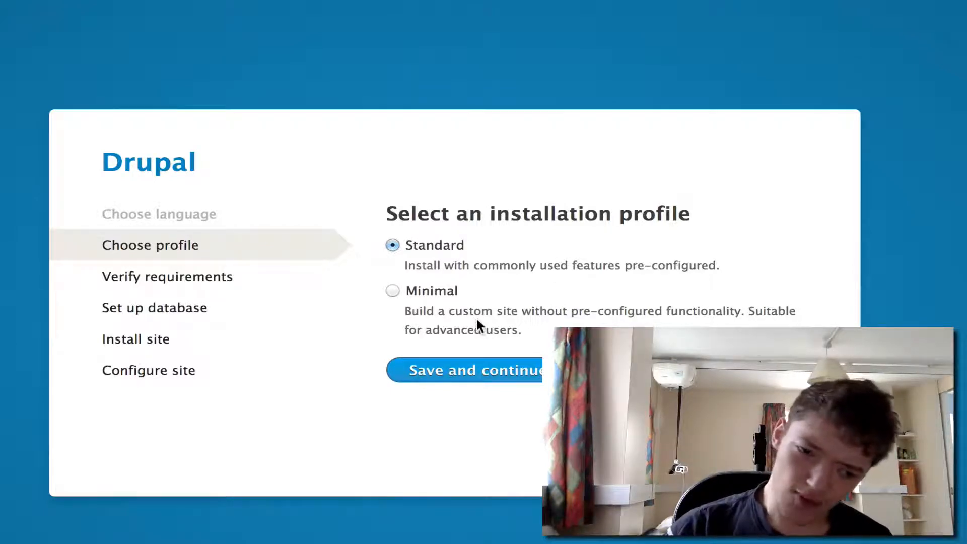
mouse_move(439, 318)
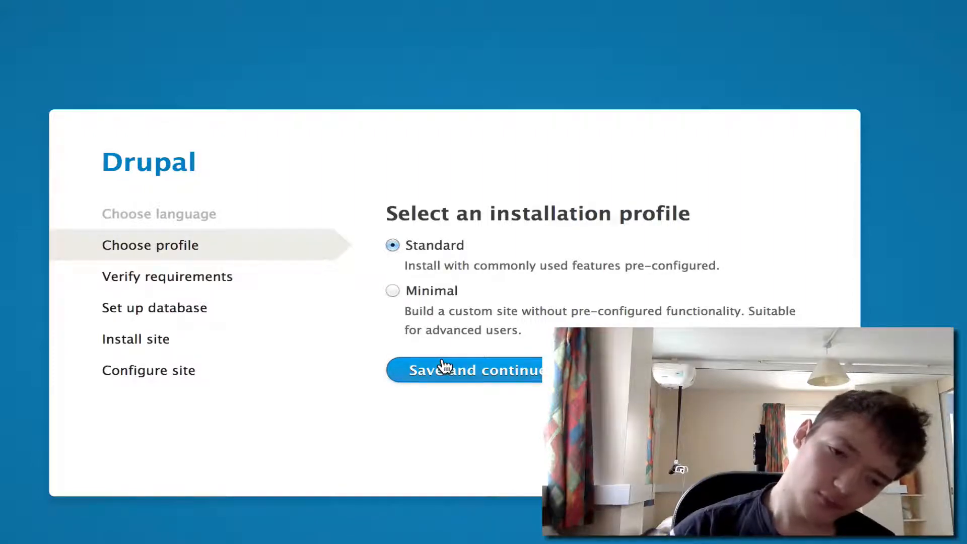
left_click(469, 369)
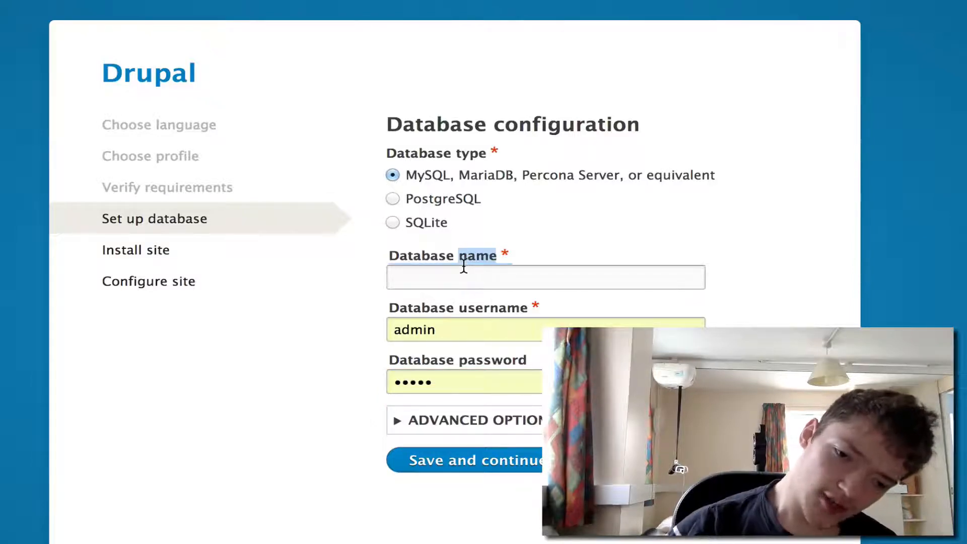
Enter database name 'drupal', username 'root', and the database password
type("d")
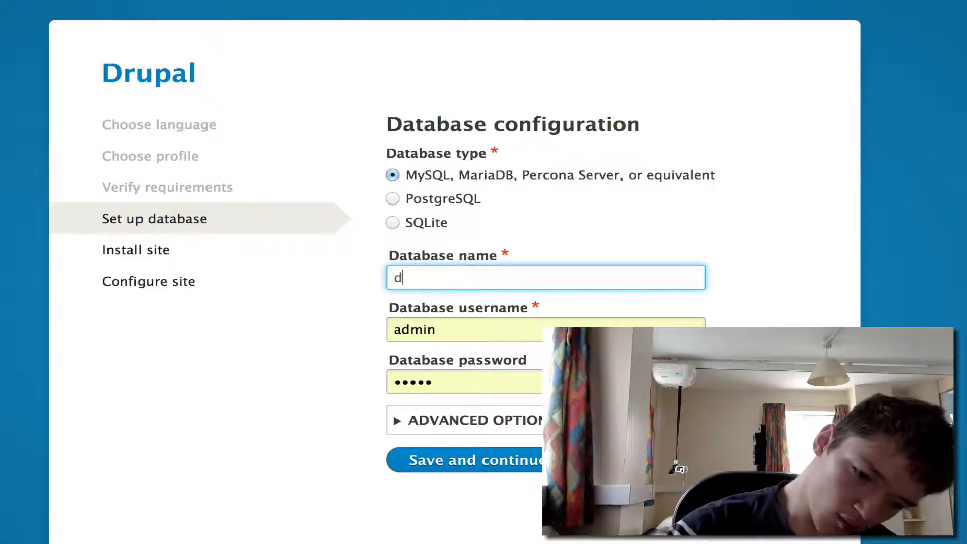
type("r")
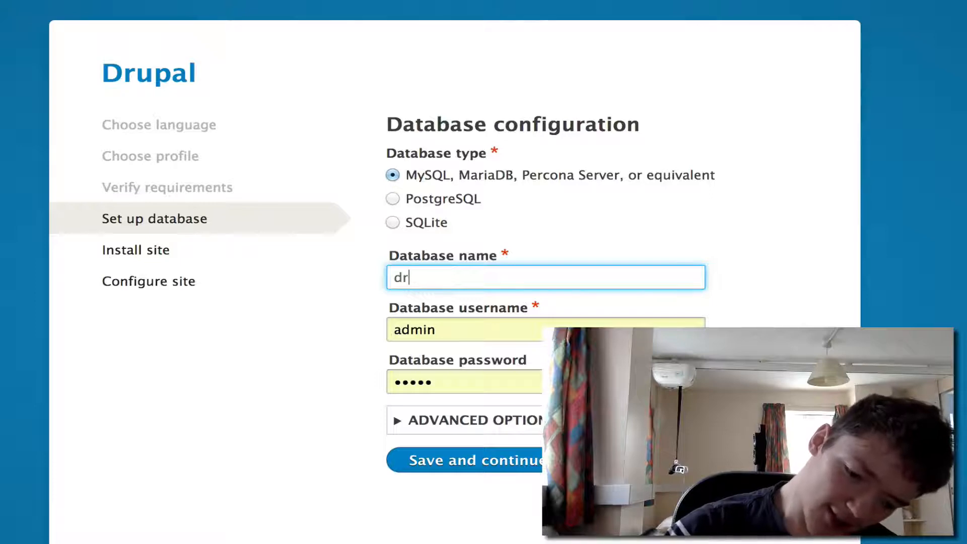
type("up")
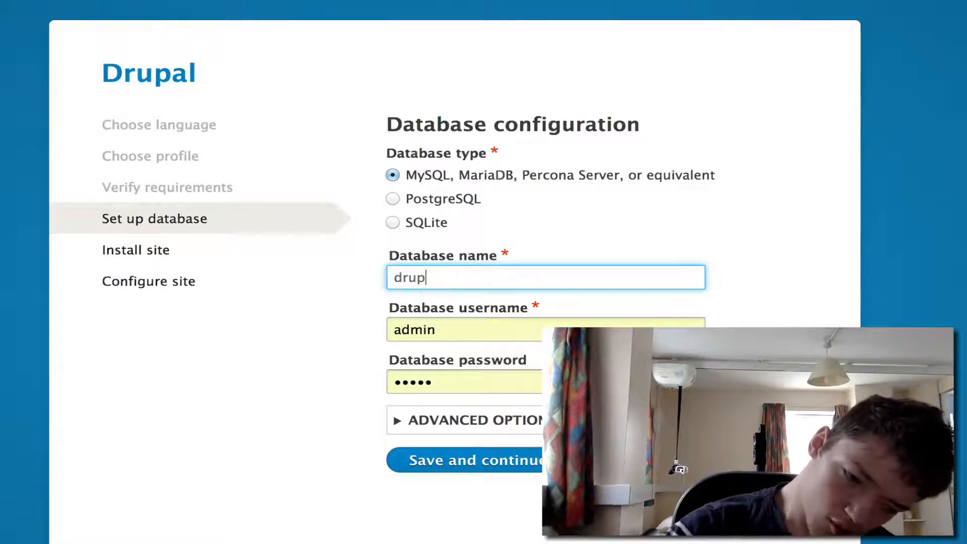
type("al")
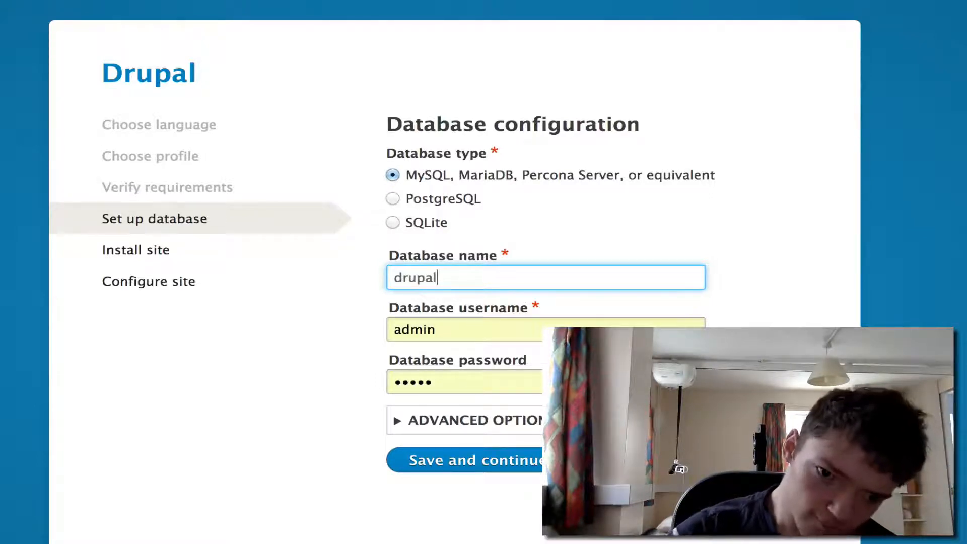
left_click(473, 329)
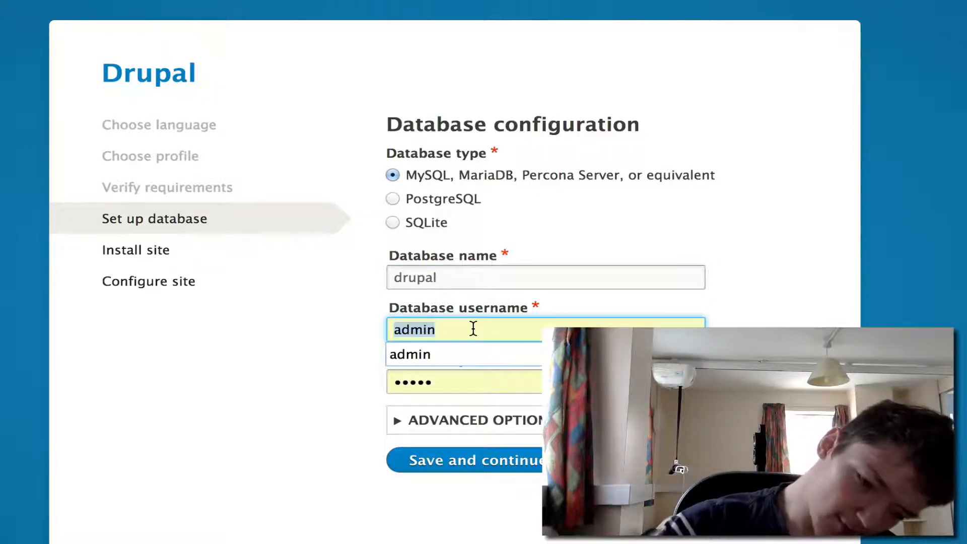
type("root")
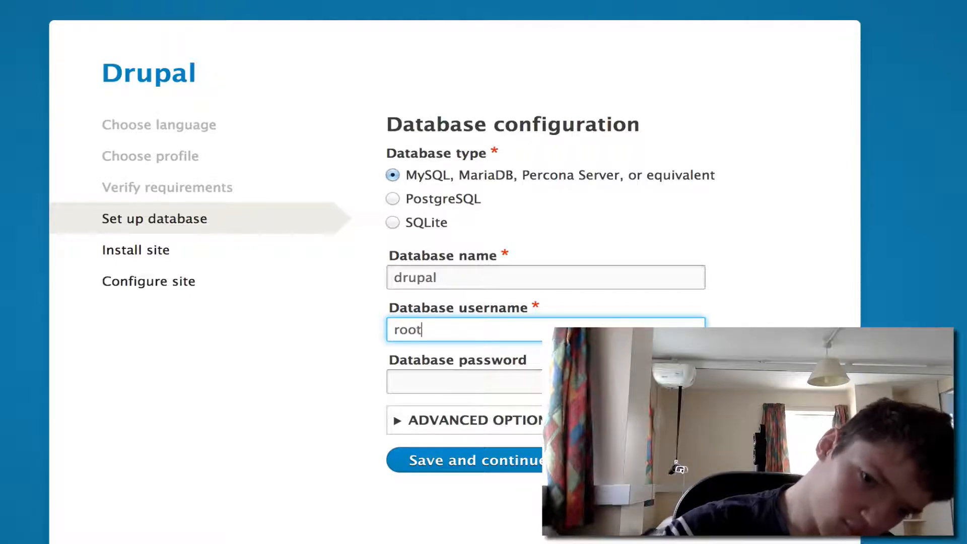
left_click(484, 381)
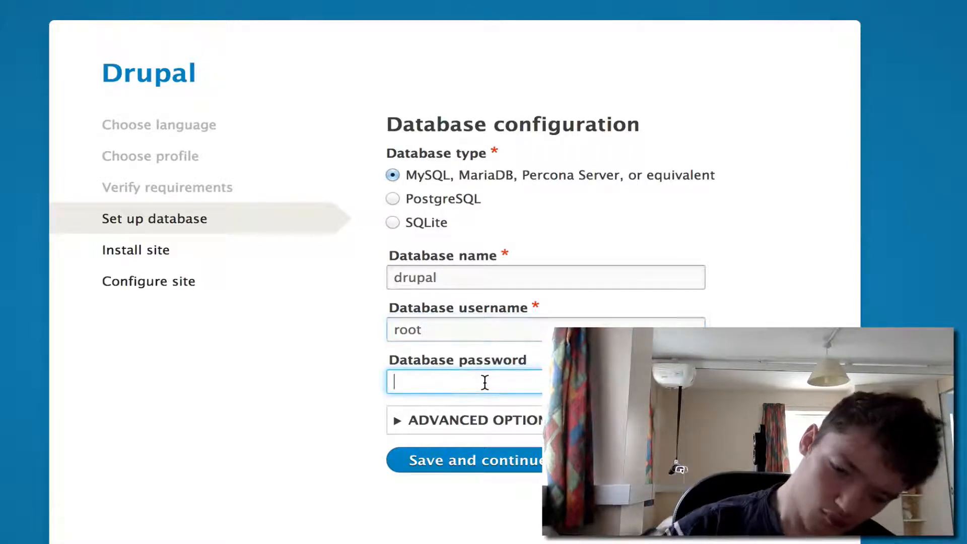
type("•")
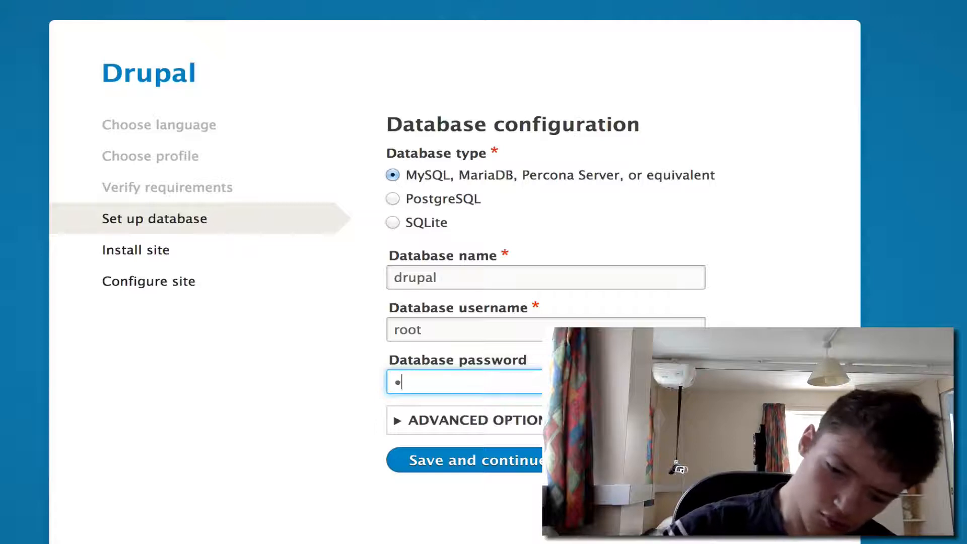
type("•")
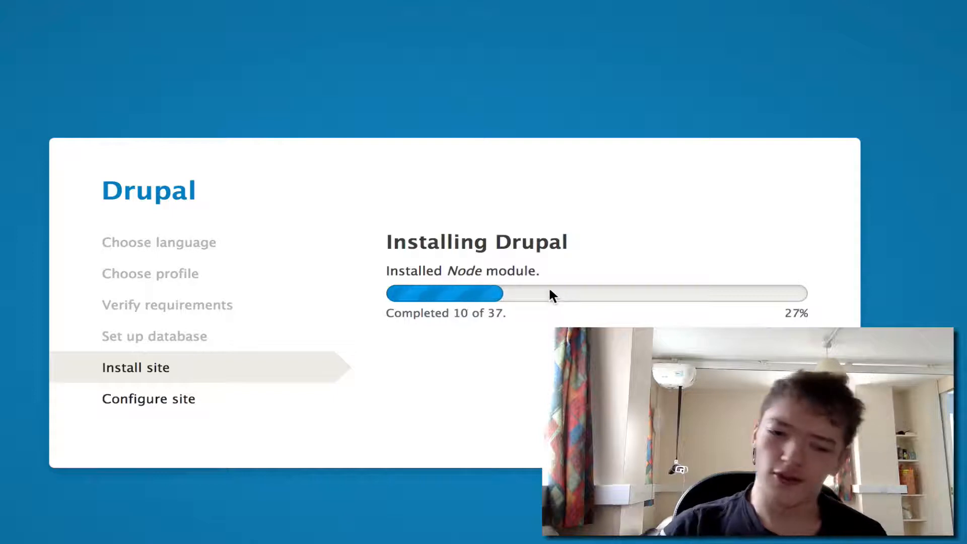
mouse_move(522, 60)
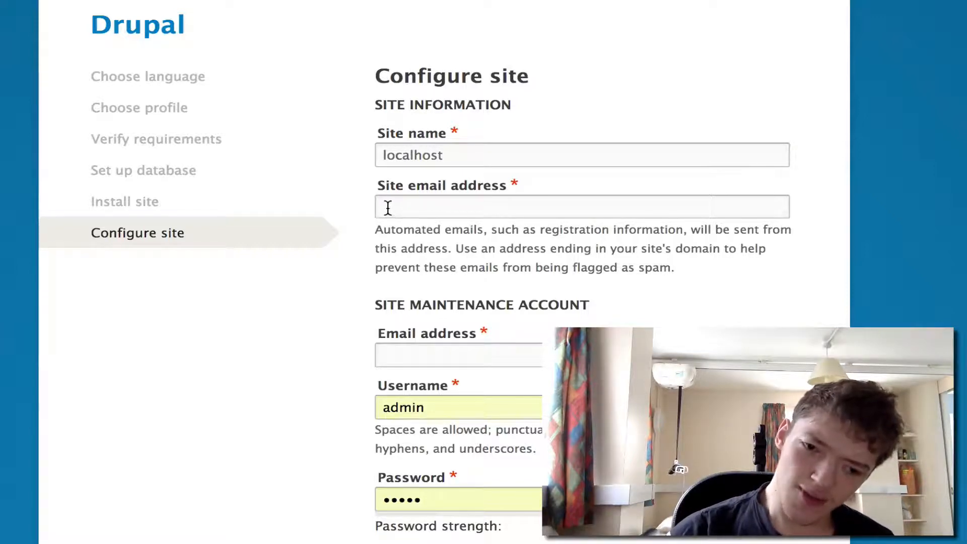
left_click(580, 206)
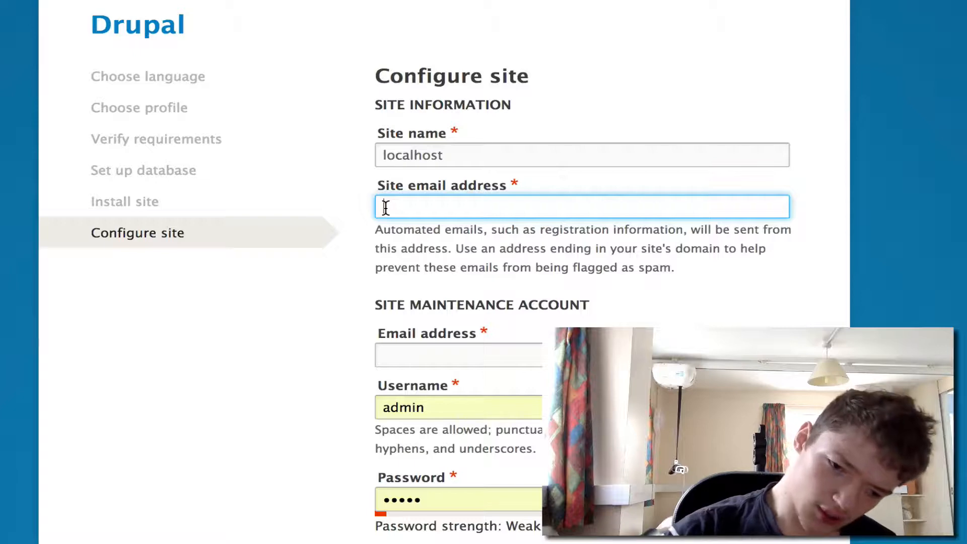
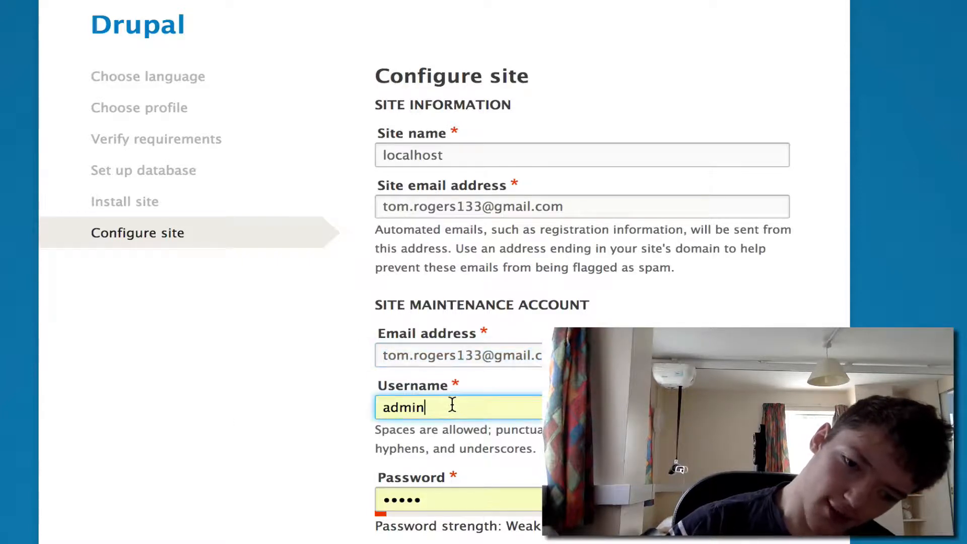
Retype the maintenance account password in Confirm password so both passwords match
scroll("down", 3)
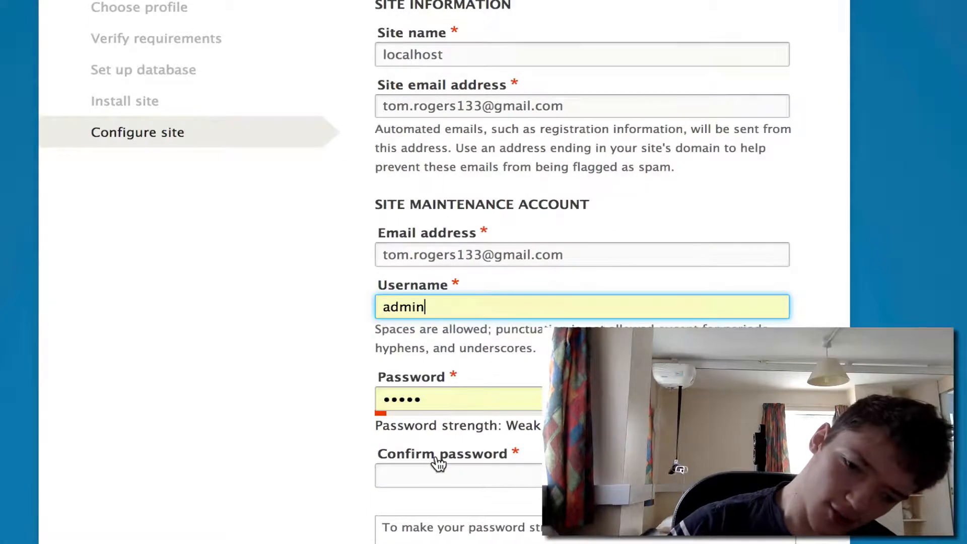
left_click(459, 475)
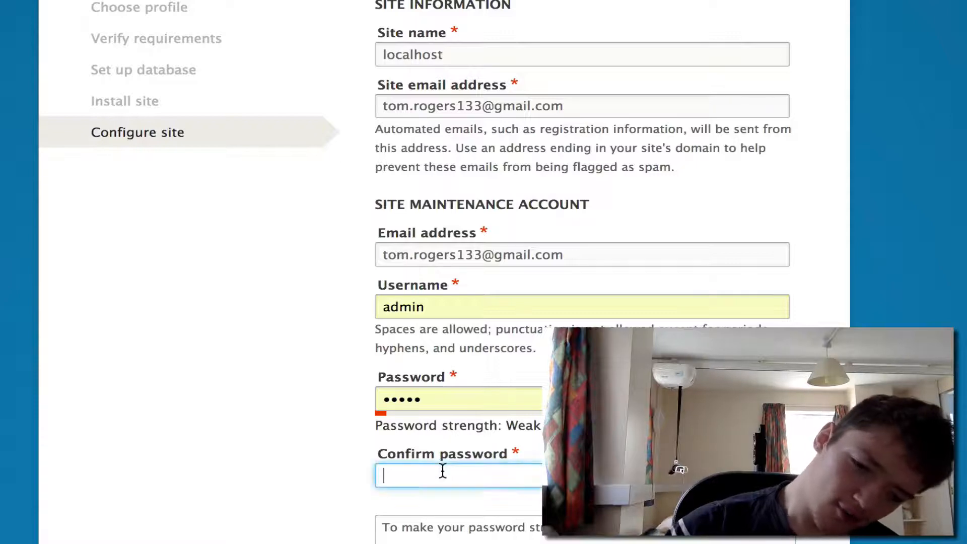
type("•")
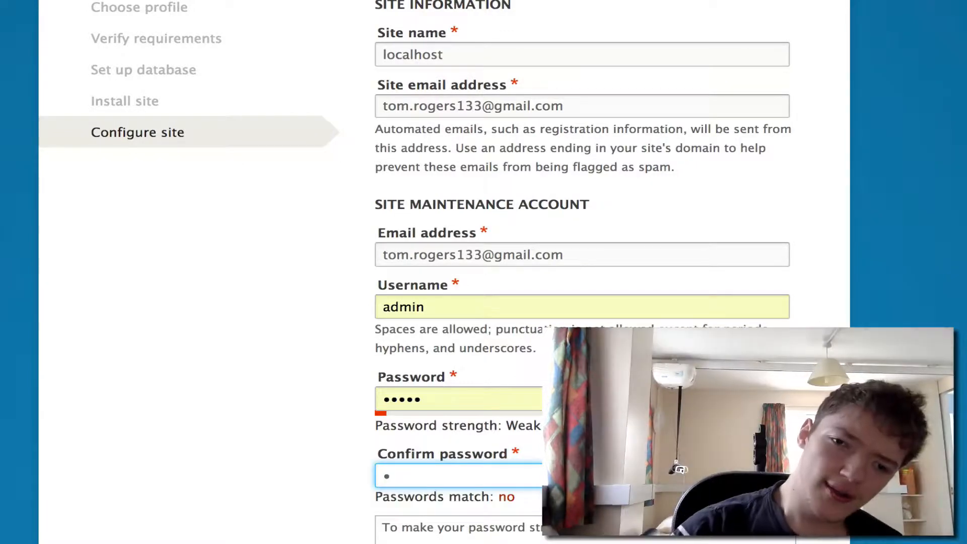
type("•")
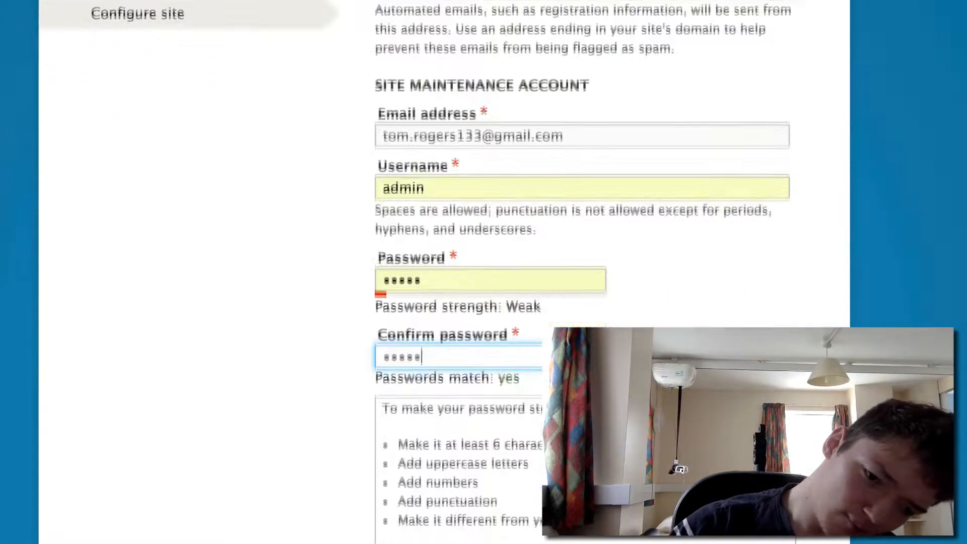
scroll("down", 3)
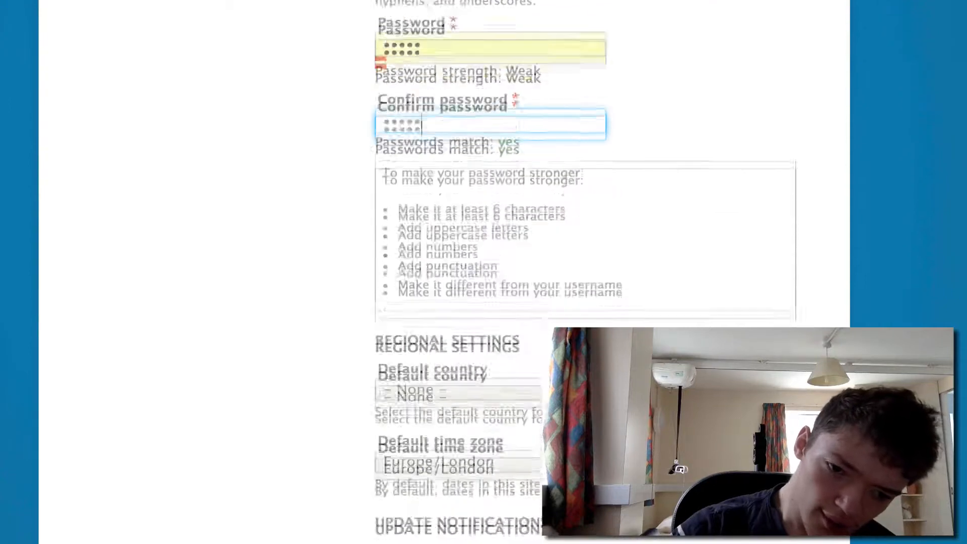
scroll("down", 3)
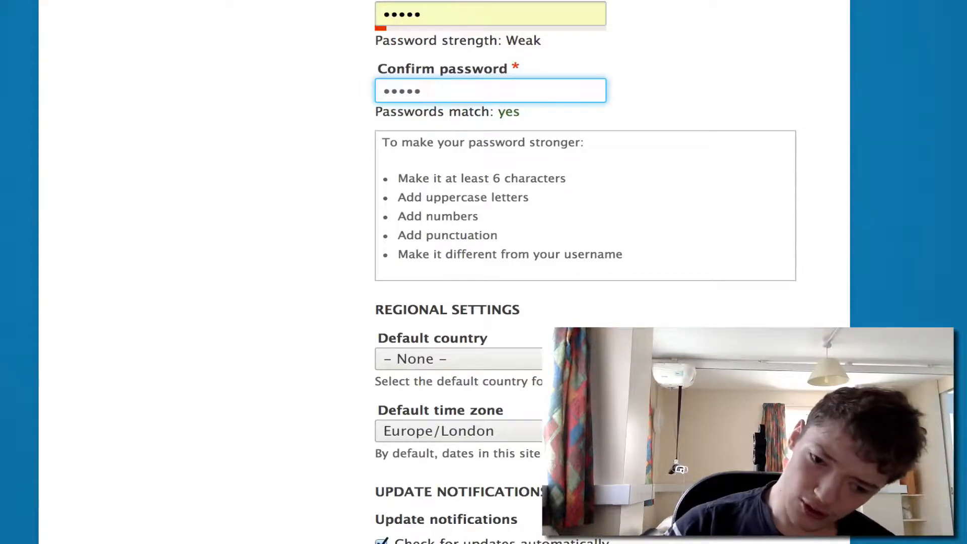
Submit the Configure site form to complete the Drupal installation
scroll("down", 3)
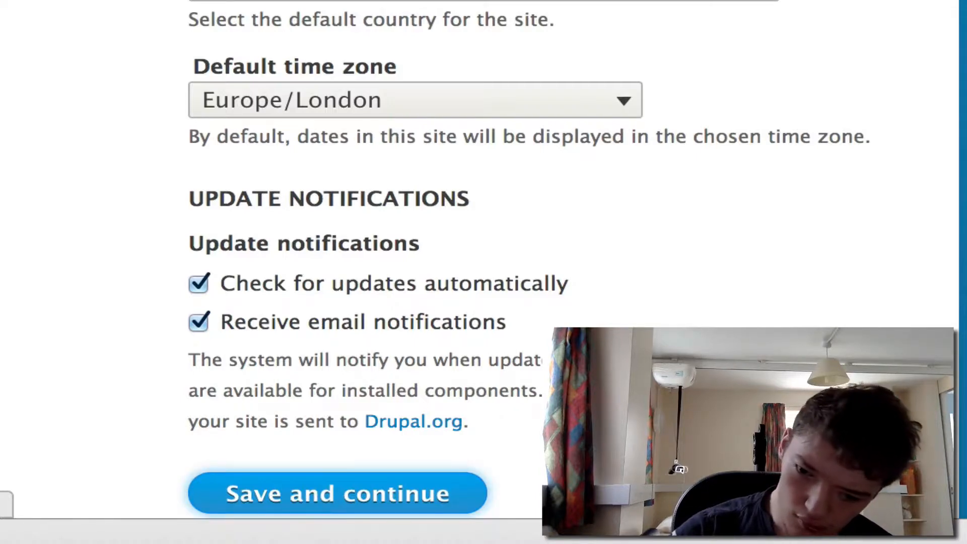
left_click(336, 492)
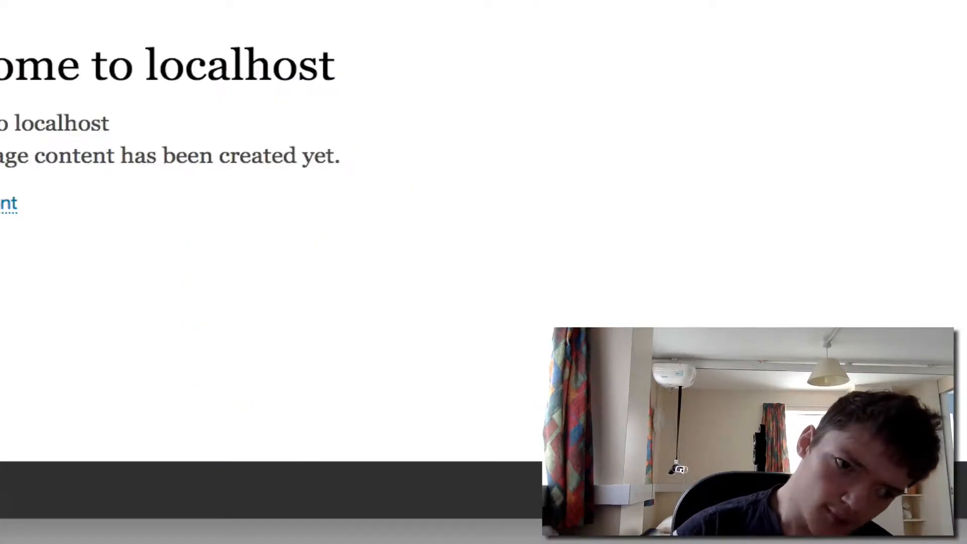